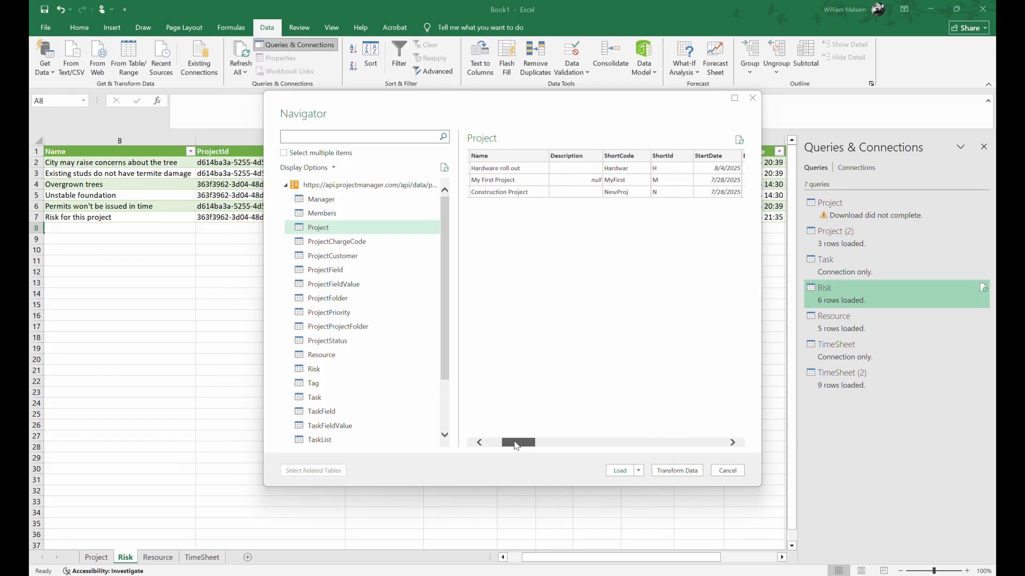
Step: Preview the Project, ProjectStatus and Resource tables in the Navigator without loading them
{"action": "left_click_drag", "start_coordinate": [519, 442], "coordinate": [541, 442]}
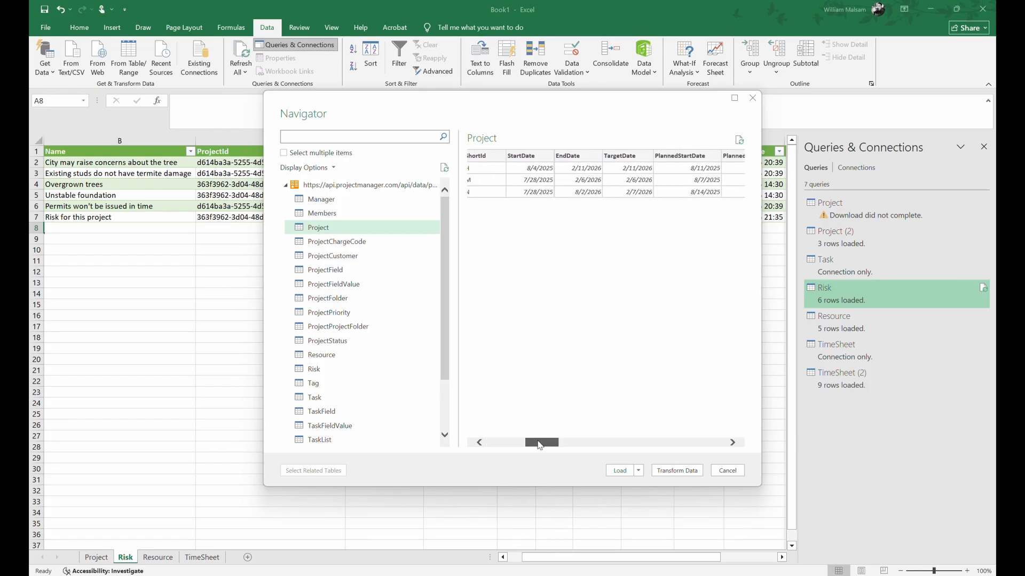
{"action": "left_click_drag", "start_coordinate": [541, 442], "coordinate": [552, 441]}
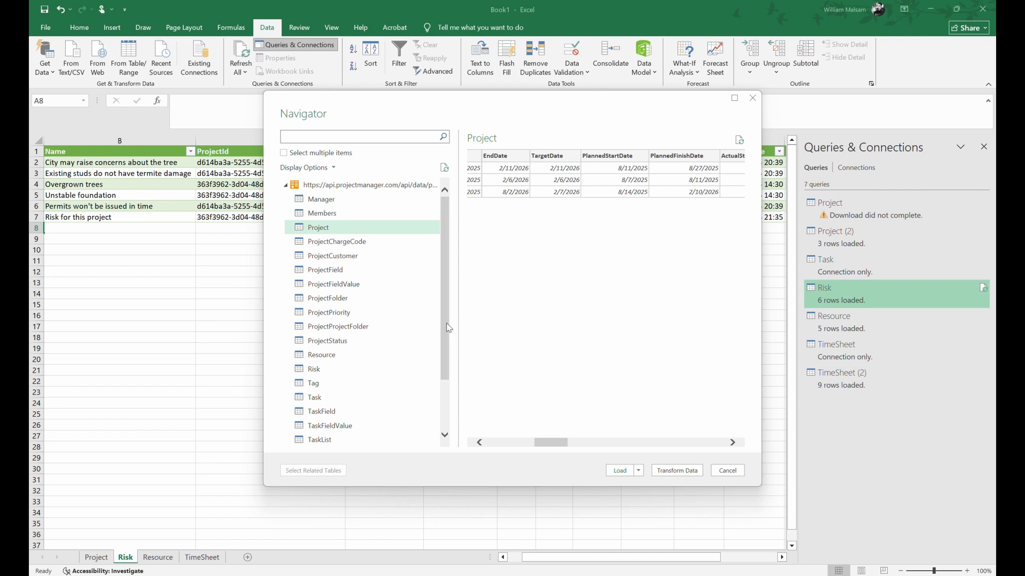
{"action": "scroll", "scroll_direction": "down", "scroll_amount": 3}
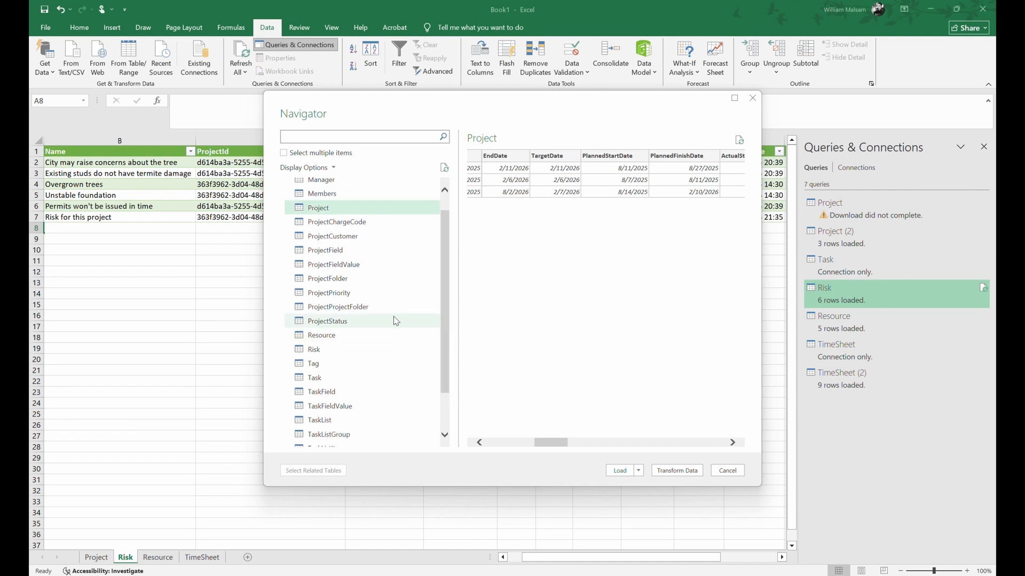
{"action": "left_click", "coordinate": [326, 321]}
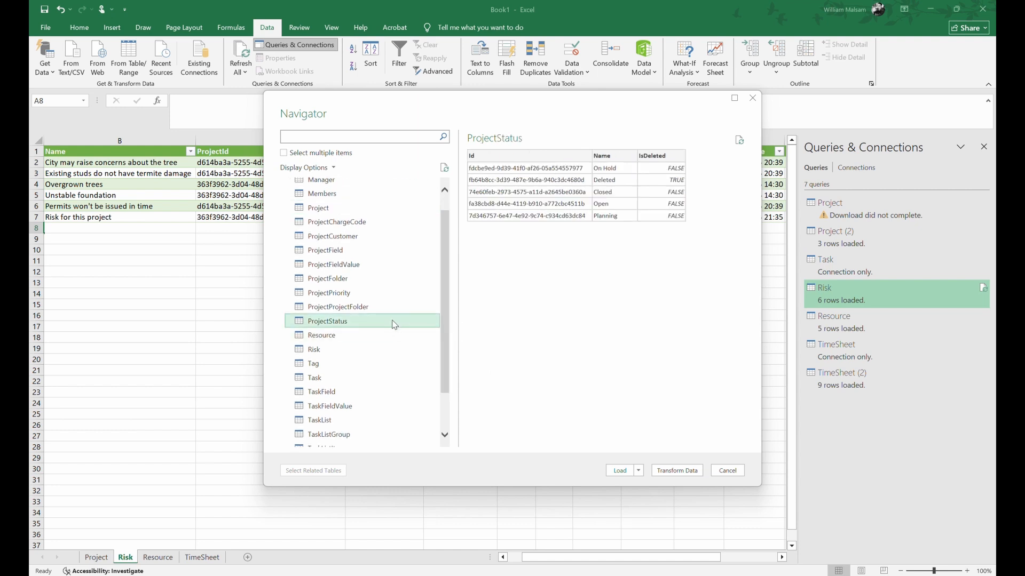
{"action": "left_click", "coordinate": [322, 334]}
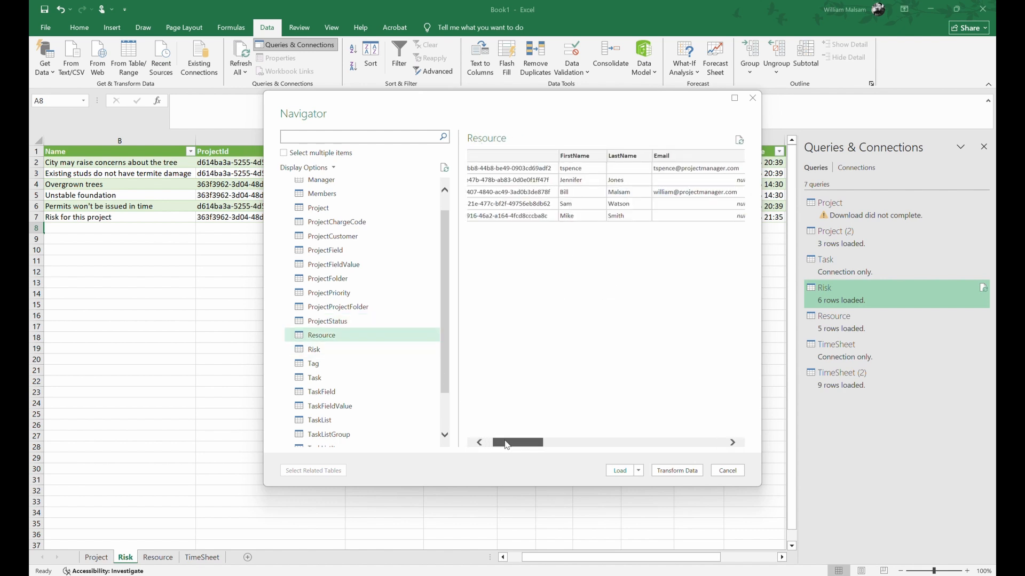
{"action": "left_click_drag", "start_coordinate": [518, 442], "coordinate": [549, 442]}
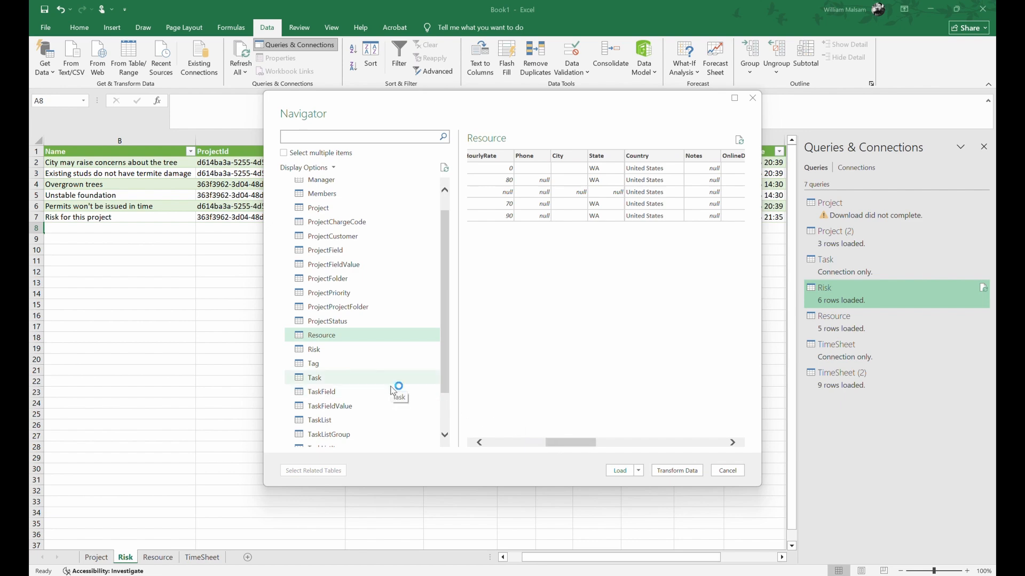
Step: Preview the Task table and look through its columns and dates
{"action": "left_click", "coordinate": [314, 377]}
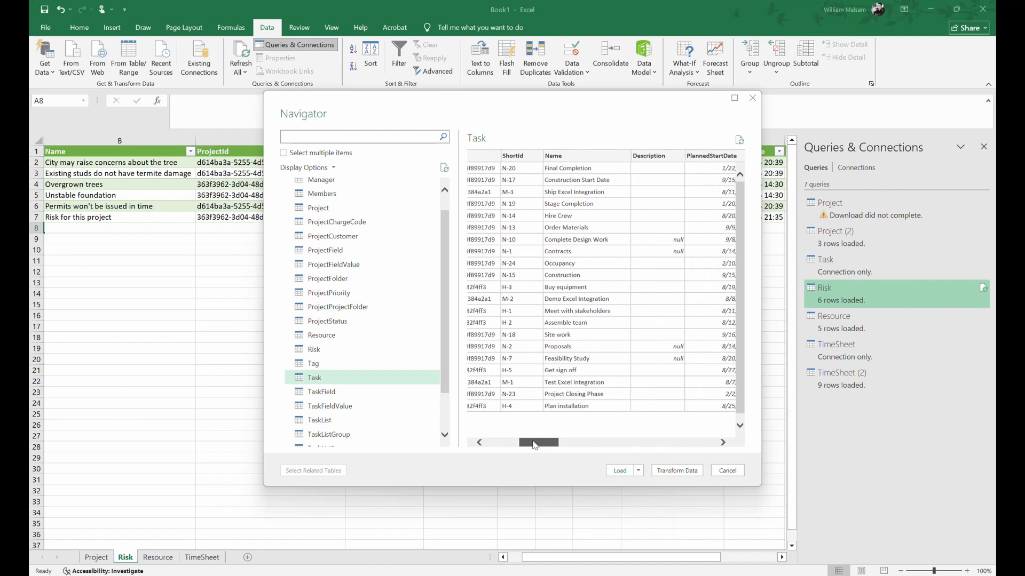
{"action": "scroll", "scroll_direction": "right", "scroll_amount": 3}
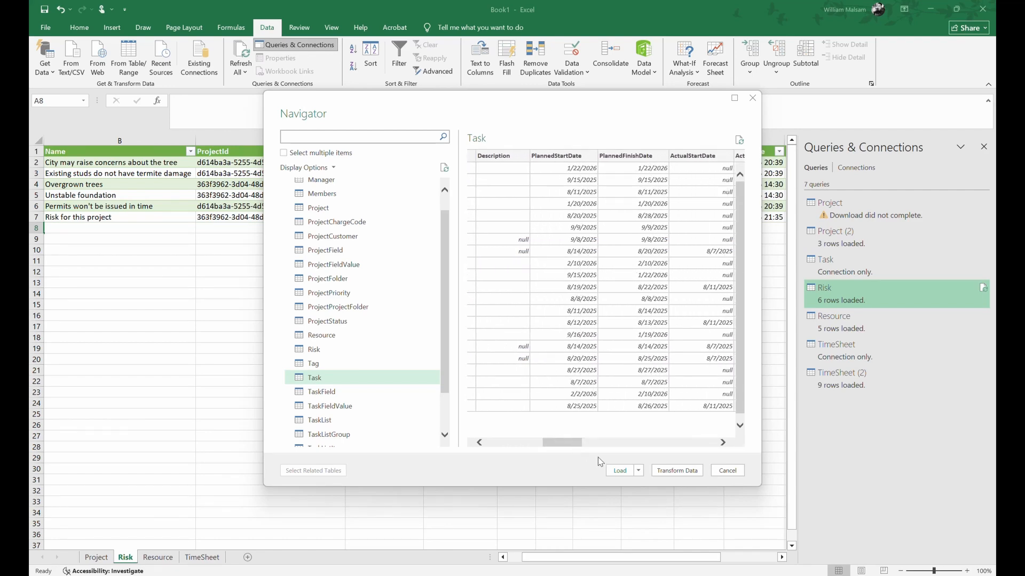
Step: Load Task into its own sheet (31 rows) and enter ActualCost values 300, 500 and 700
{"action": "left_click", "coordinate": [619, 471]}
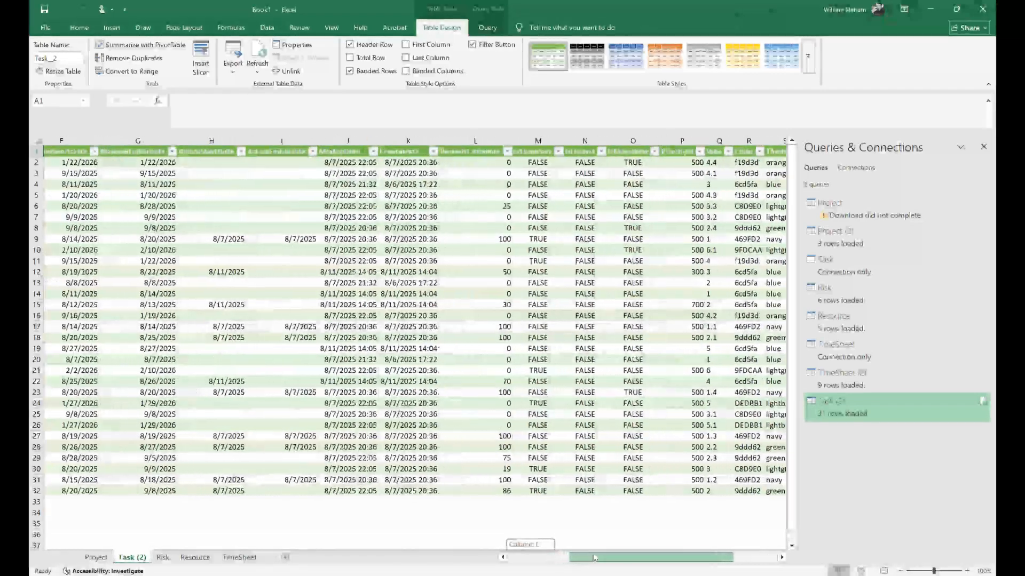
{"action": "scroll", "scroll_direction": "right", "scroll_amount": 3}
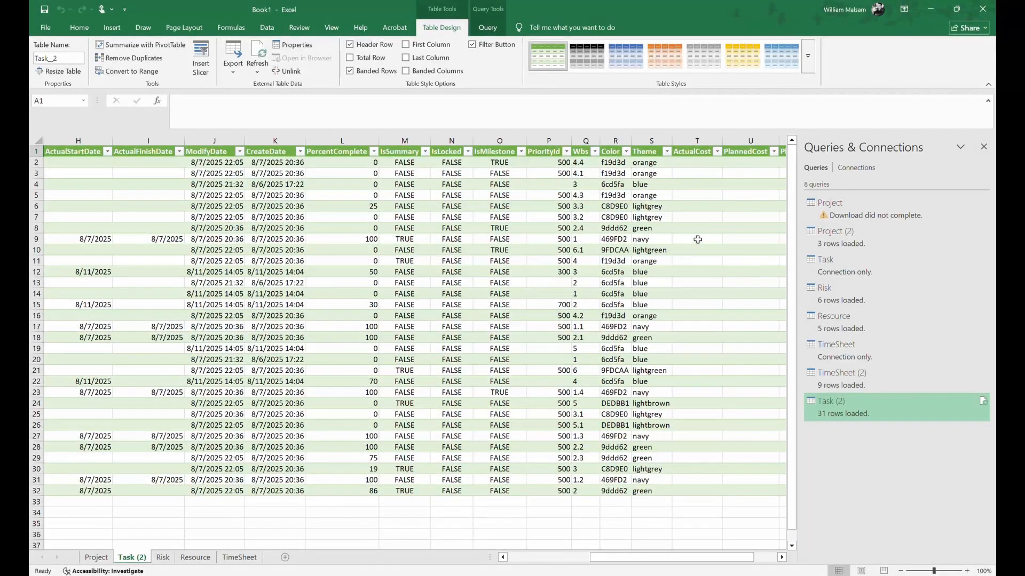
{"action": "type", "text": "500"}
{"action": "left_click", "coordinate": [696, 260]}
{"action": "type", "text": "700"}
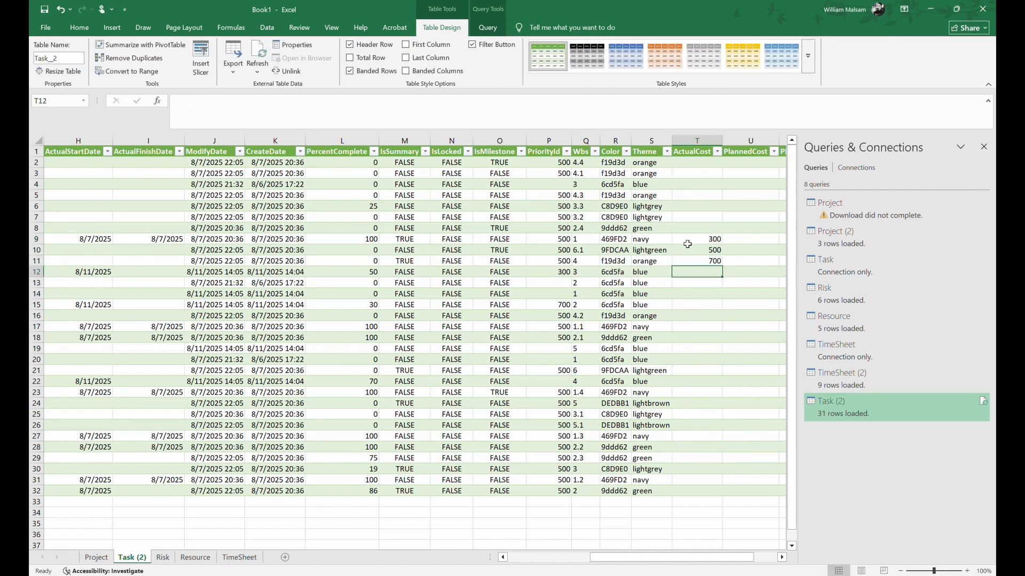
{"action": "left_click", "coordinate": [95, 557]}
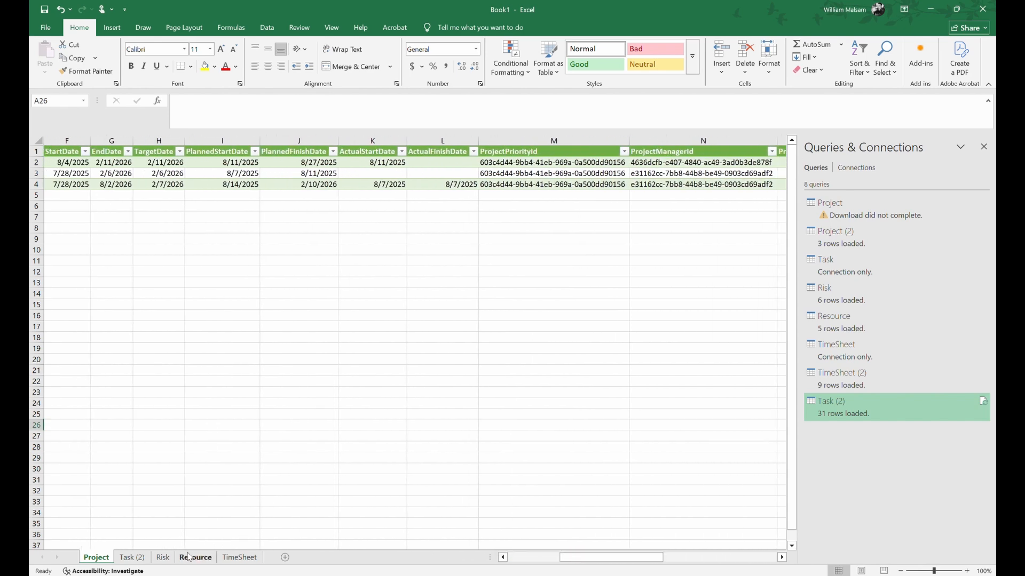
Step: Review the Resource and TimeSheet sheets before the Risk query refreshes to 11 rows
{"action": "left_click", "coordinate": [162, 557]}
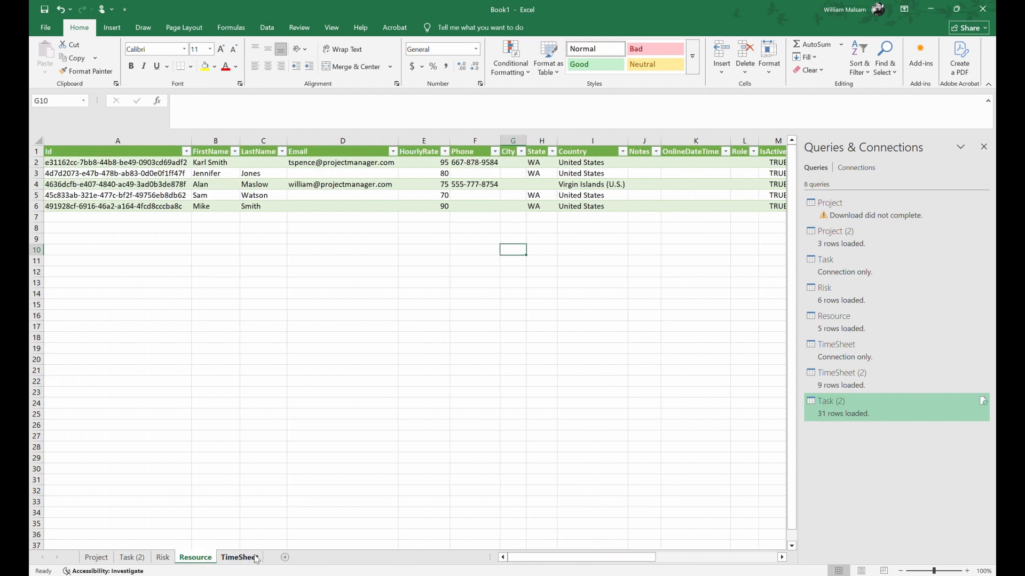
{"action": "left_click", "coordinate": [239, 557]}
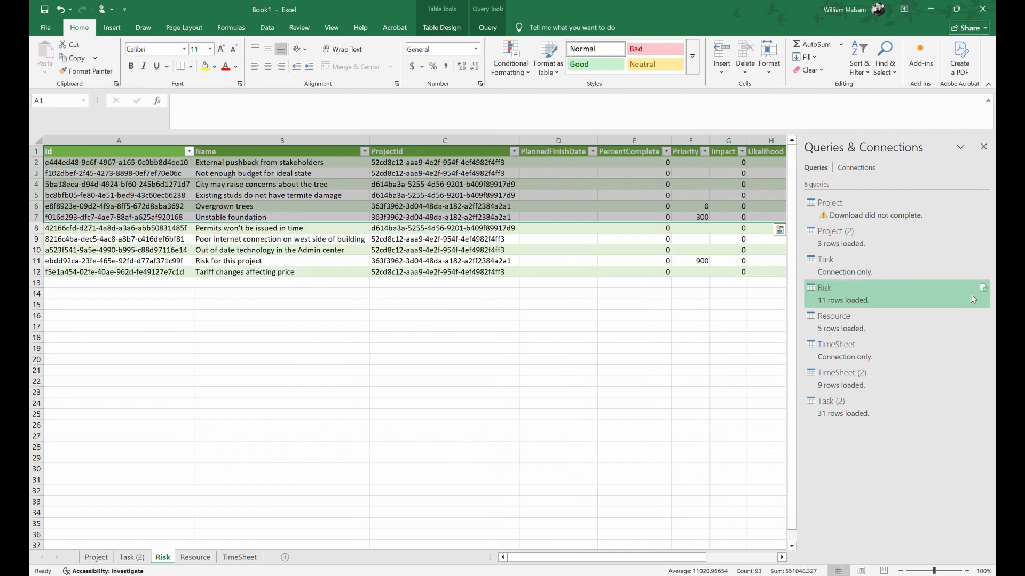
{"action": "left_click", "coordinate": [282, 337]}
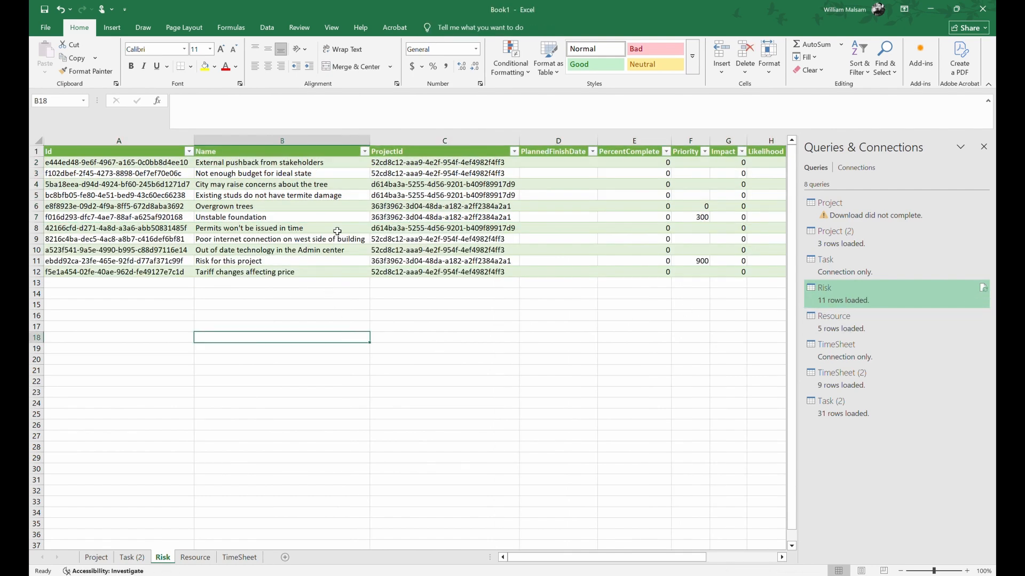
{"action": "left_click", "coordinate": [281, 228]}
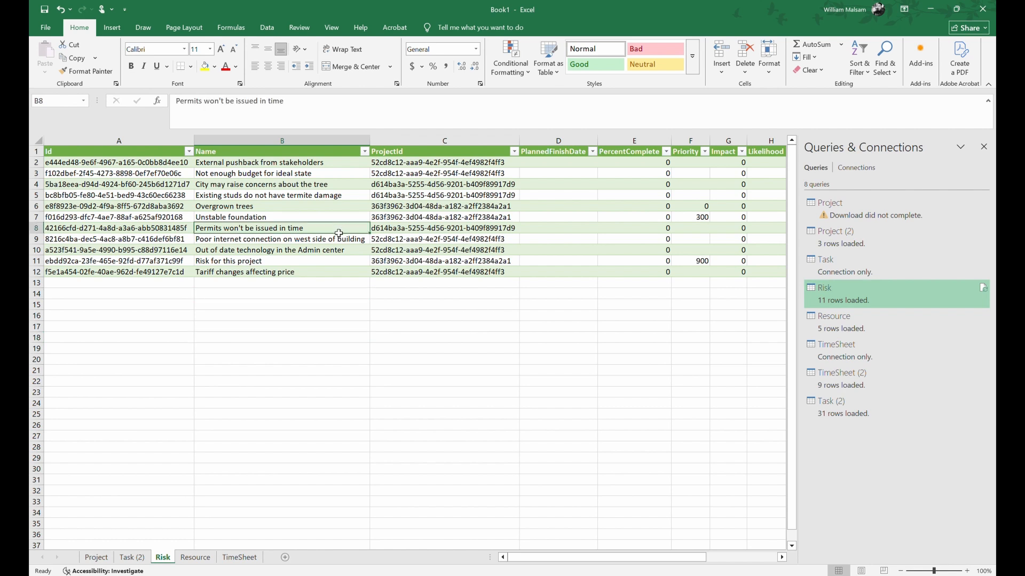